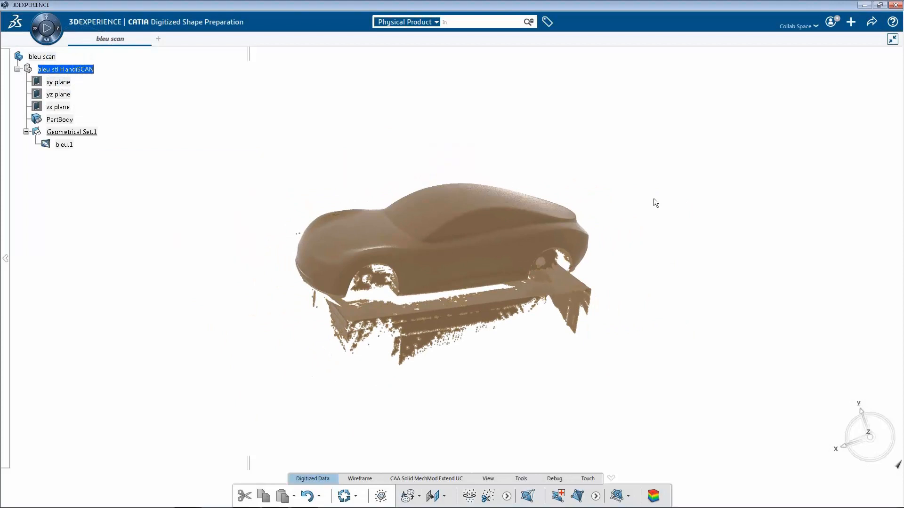
Launch the Mesh Cleaner check on the scanned car mesh bleu.1
click(558, 496)
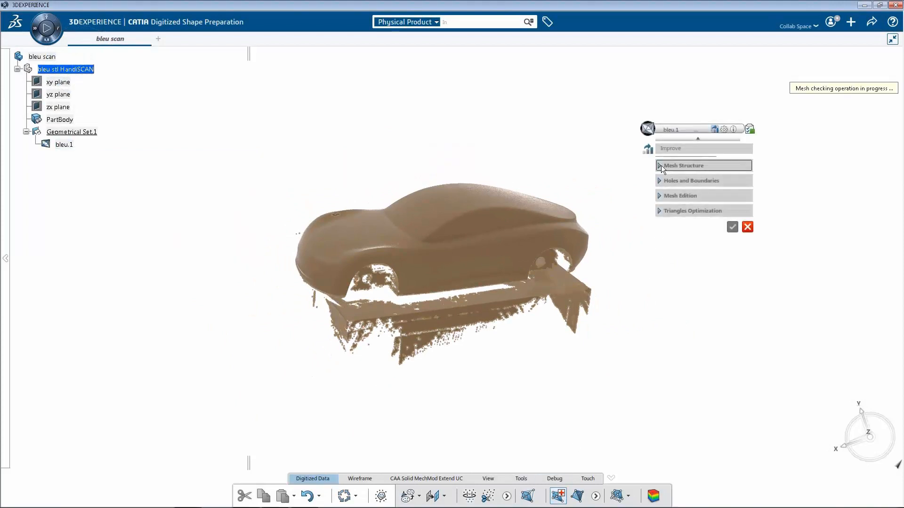
Delete the 2169 isolated scan fragments under the car and fill its 19 holes
click(683, 165)
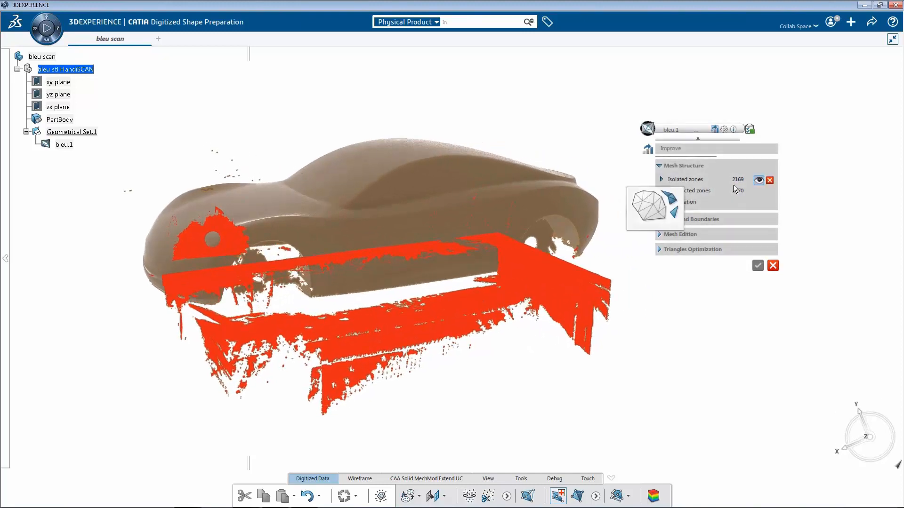
click(770, 179)
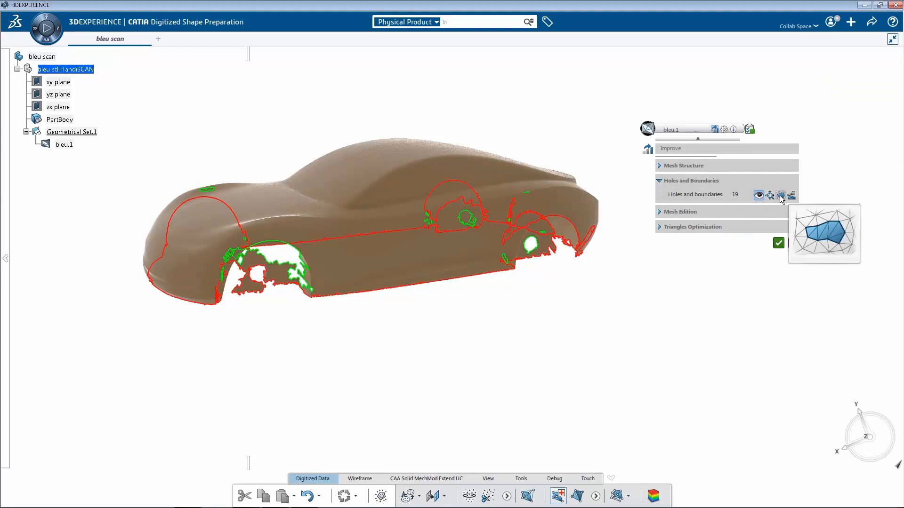
click(780, 196)
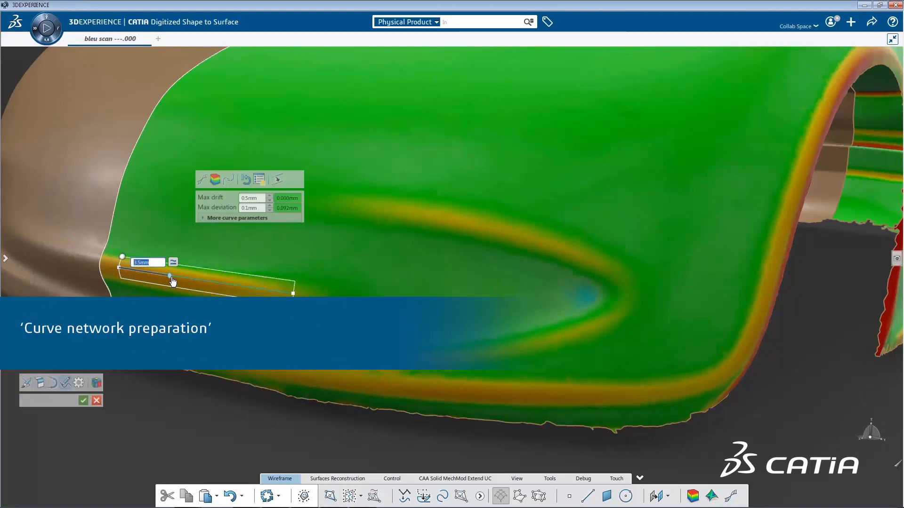
Drag 3.5mm ribbon curves along the front fender band and shape a tangent curve around the intake
drag(170, 275, 293, 297)
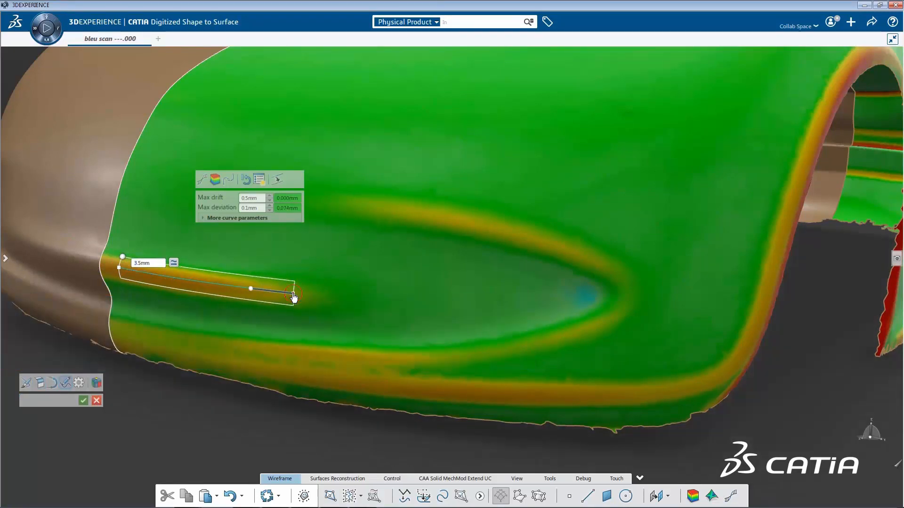
drag(294, 297, 317, 300)
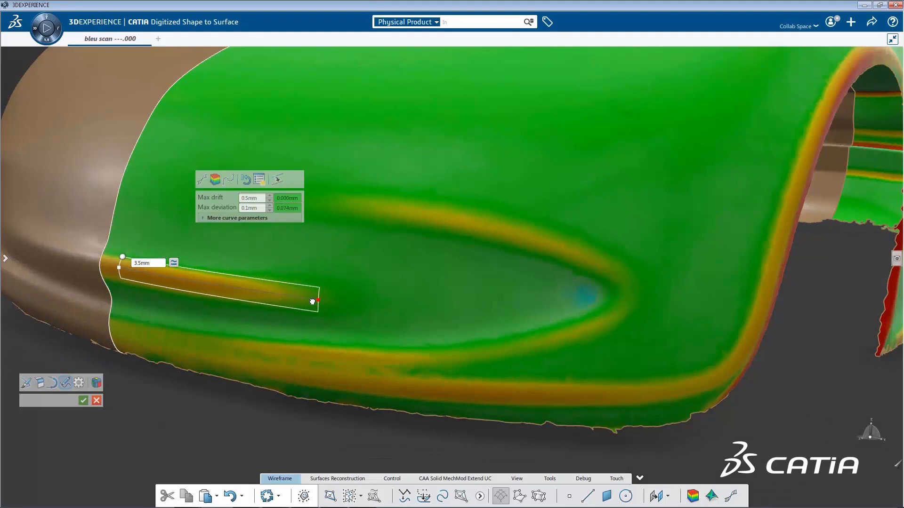
drag(316, 301, 252, 291)
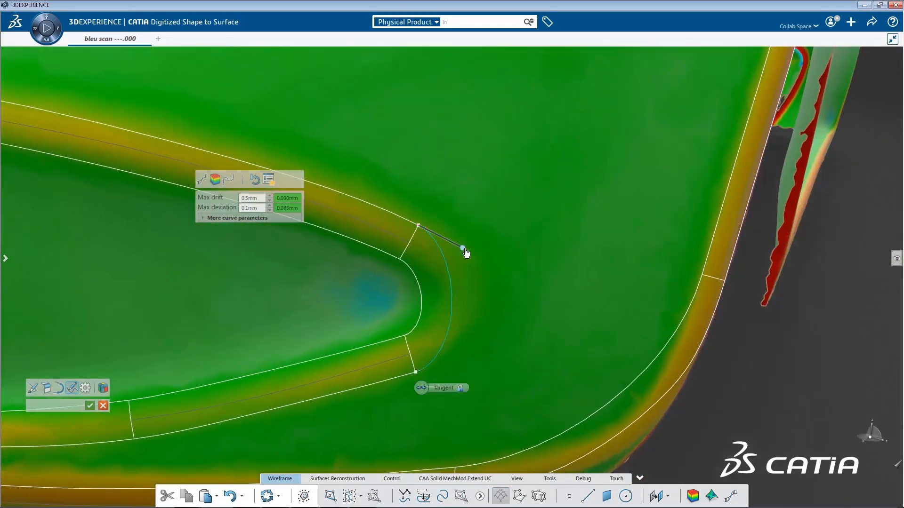
drag(464, 252, 443, 273)
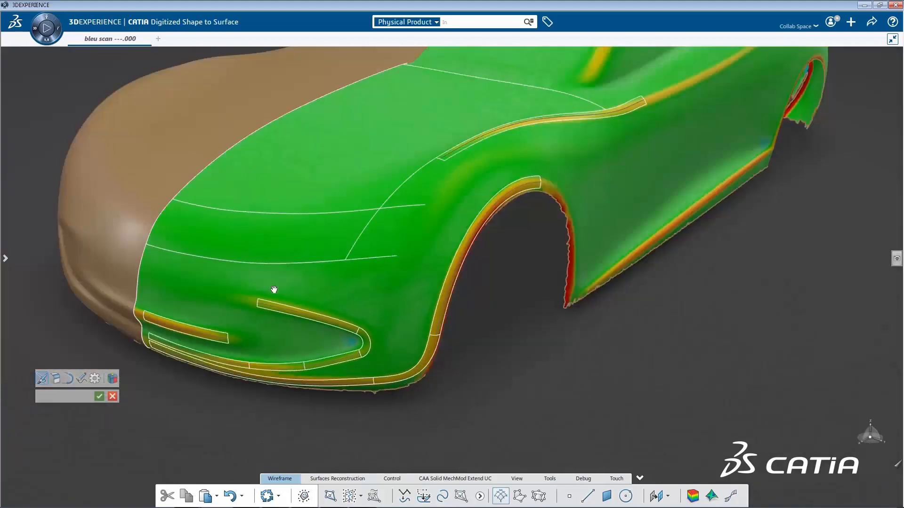
Orbit to the car's front end and draw a tangent curve across the front corner
drag(275, 288, 429, 205)
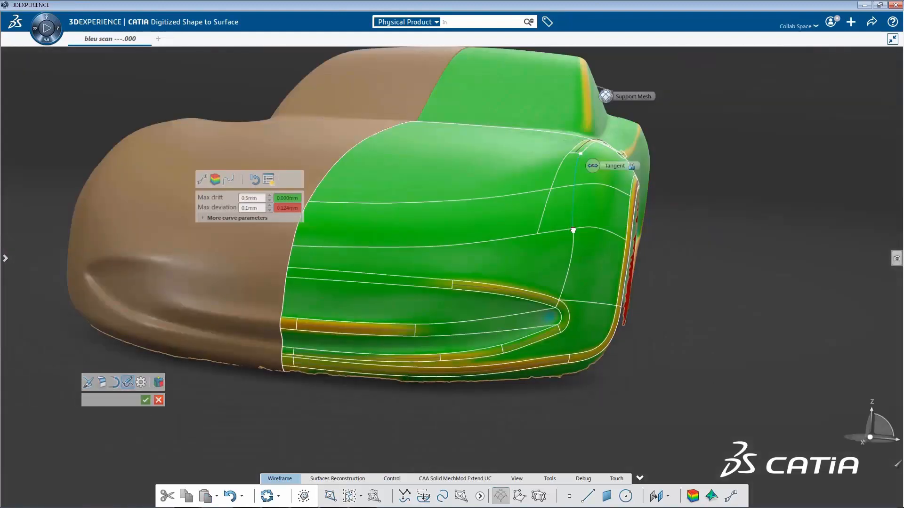
drag(572, 230, 565, 182)
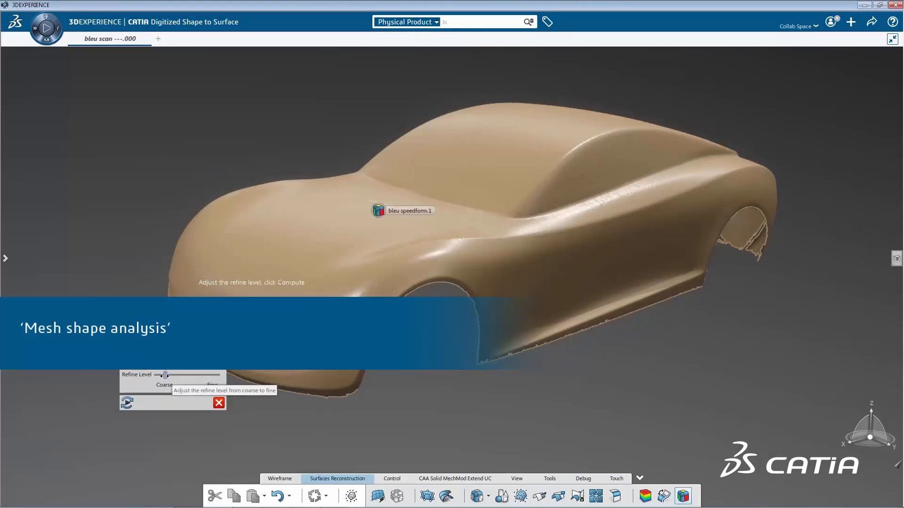
Compute the curvature zone segmentation, split a body zone, and merge the rear deck zones
click(127, 402)
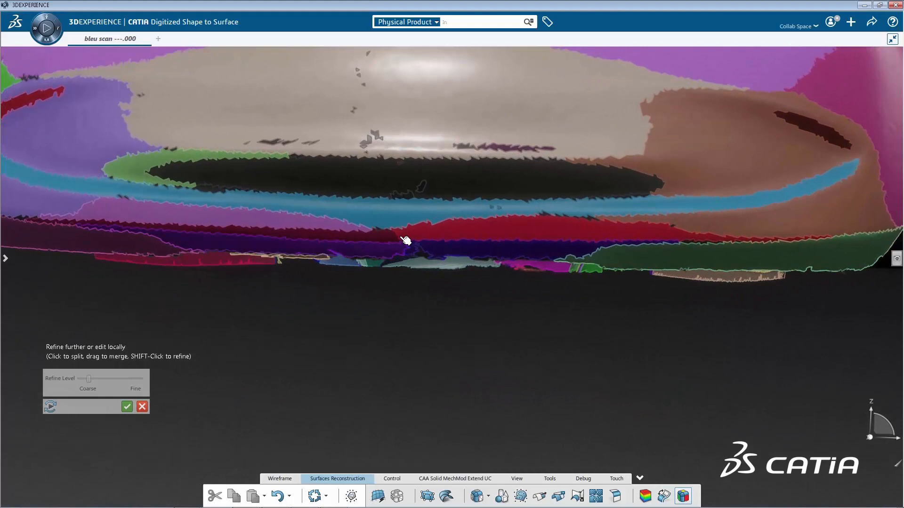
click(405, 241)
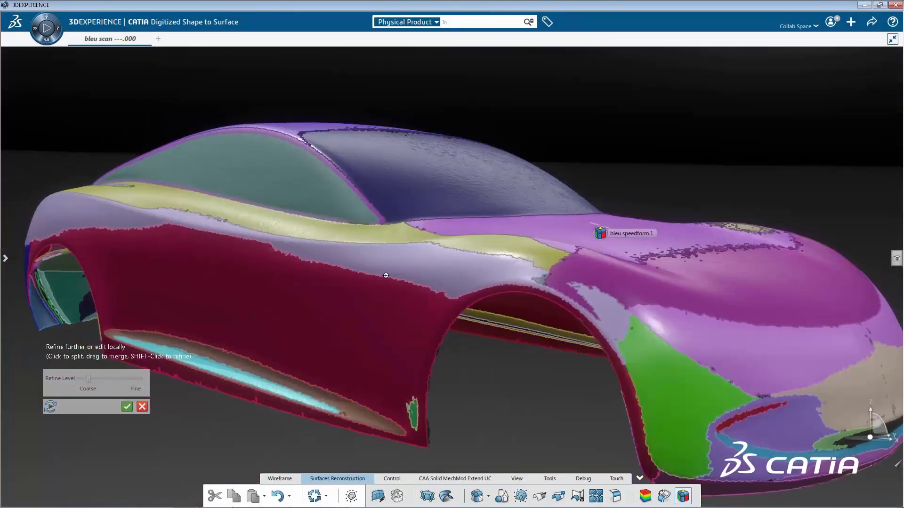
drag(386, 275, 461, 300)
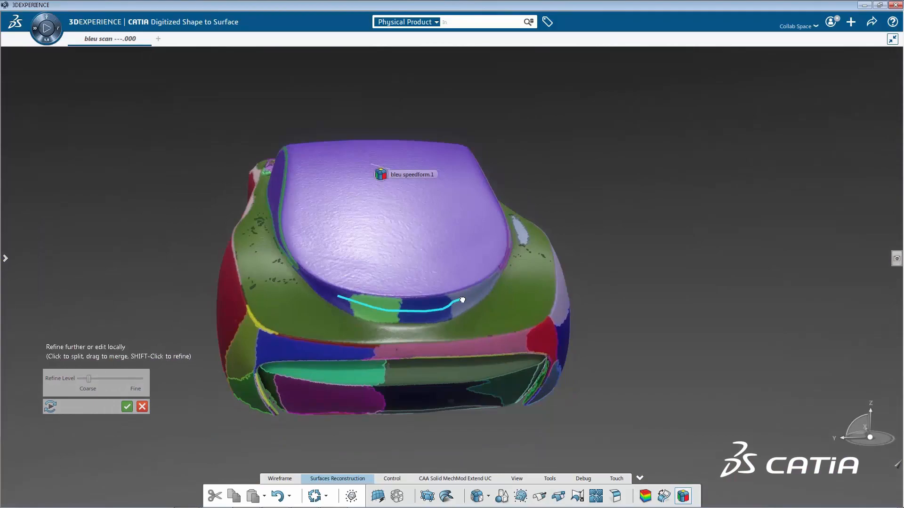
drag(461, 300, 426, 298)
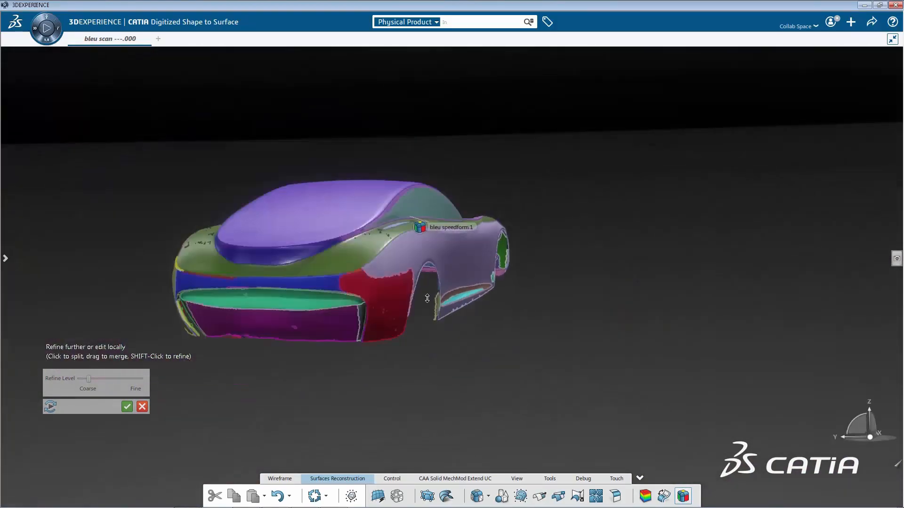